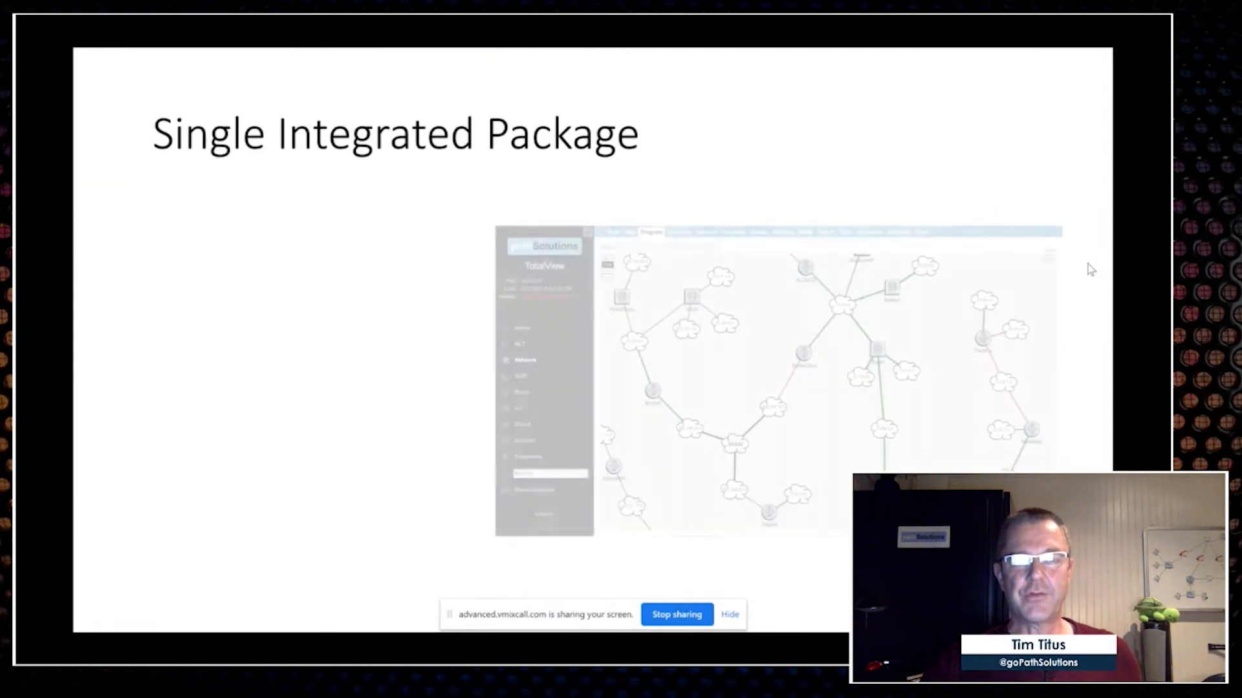
Advance from the Single Integrated Package slide to the Call Path Mapping diagram
key(right)
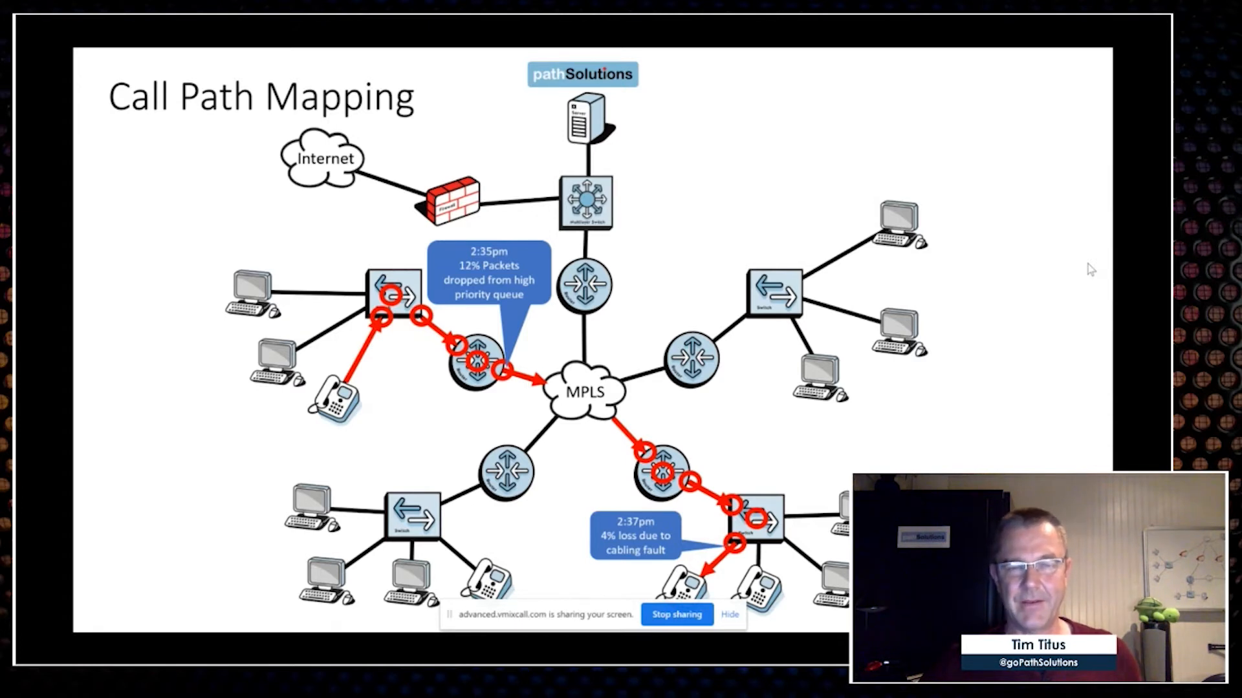
Advance to the SOAR slide showing the Security Operations Manager suspicious-computer callout
key(Right)
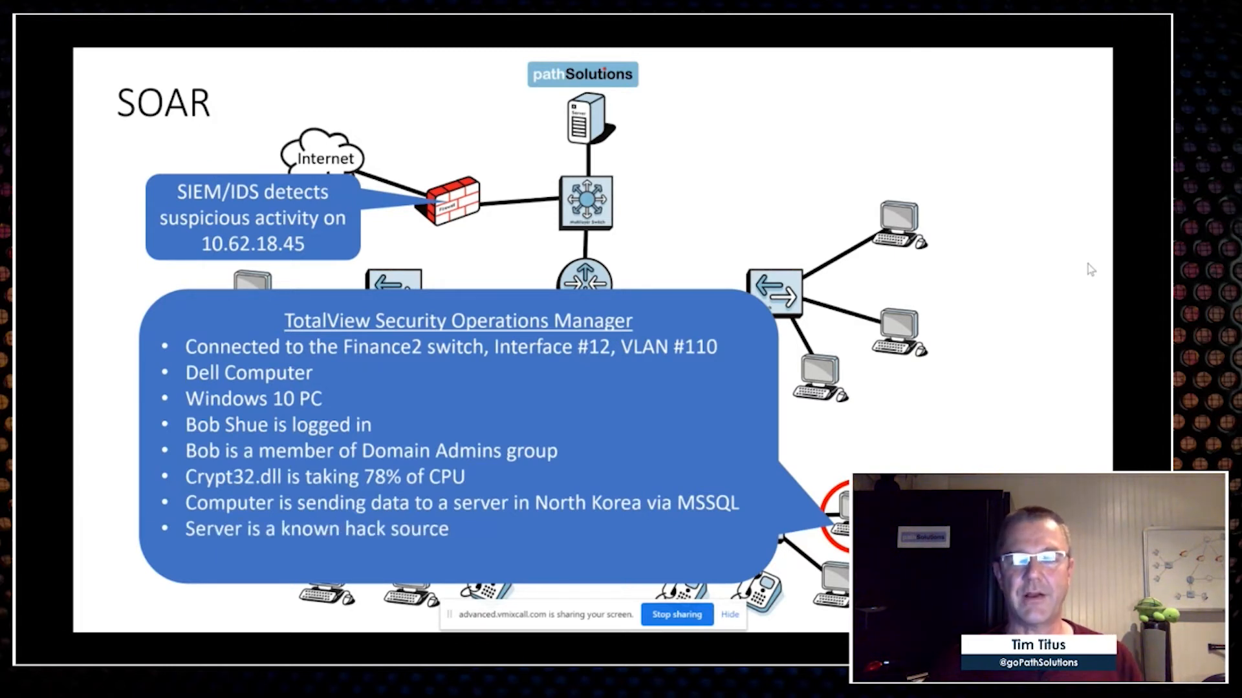
key(right)
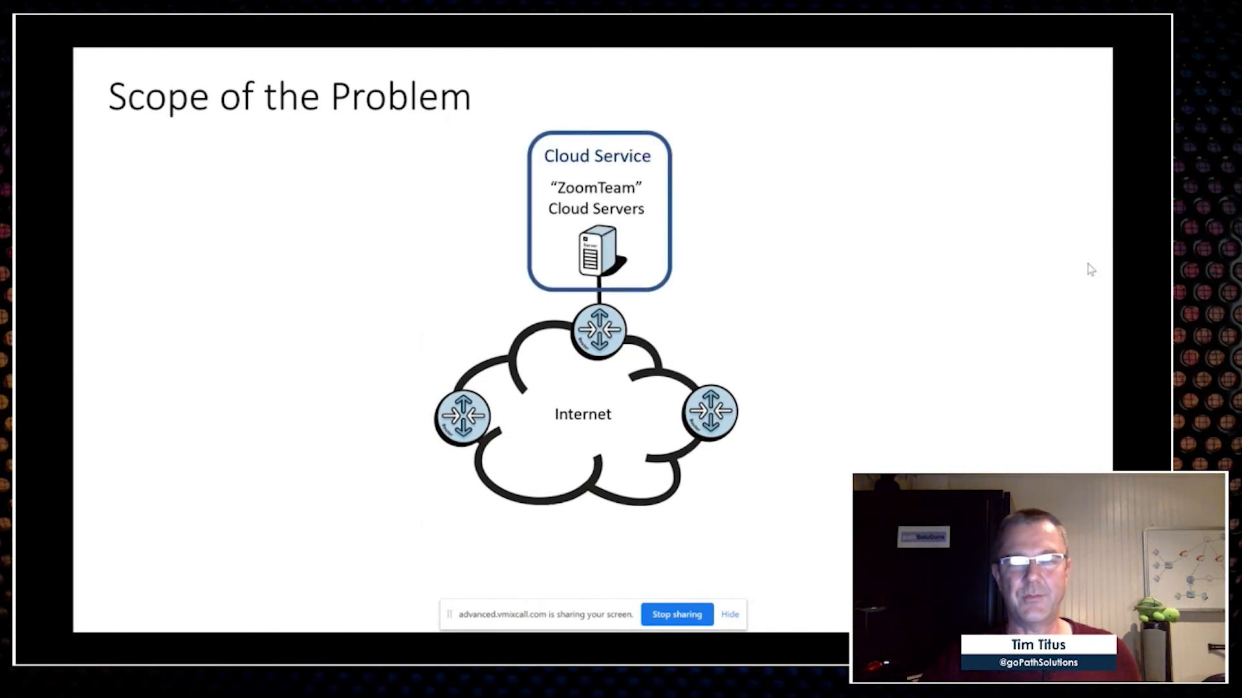
Reveal the final home office diagram build, then advance to Solving the Problem
key(right)
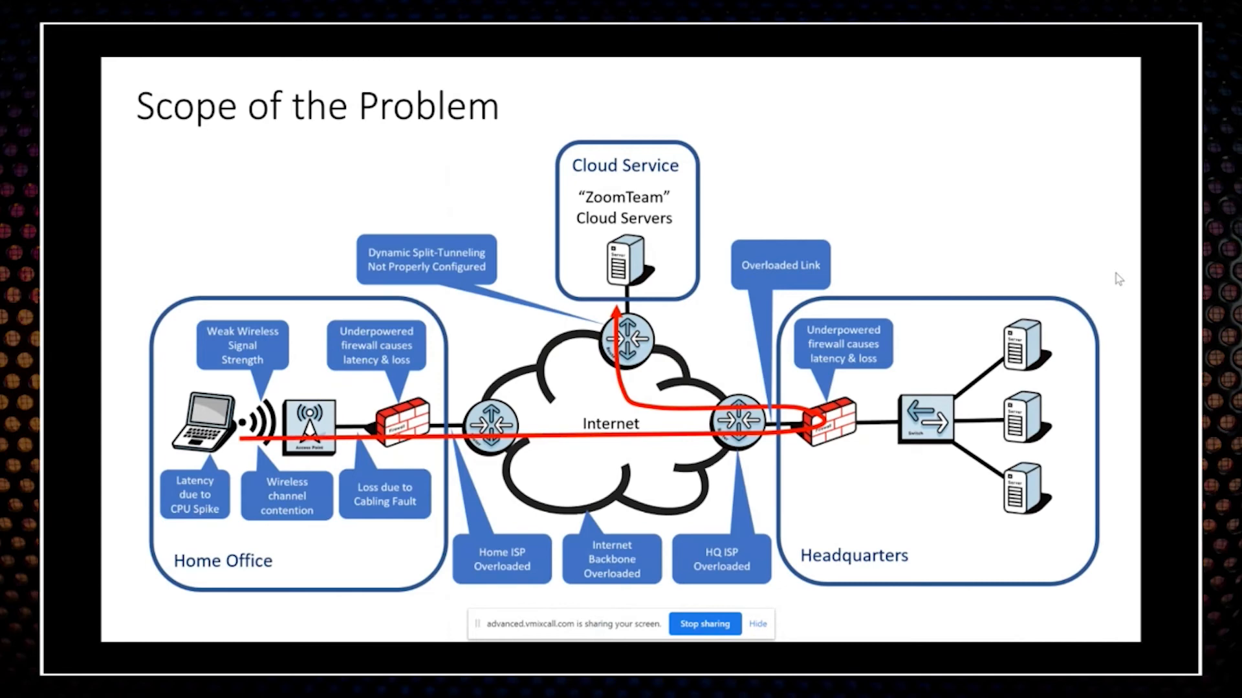
key(Right)
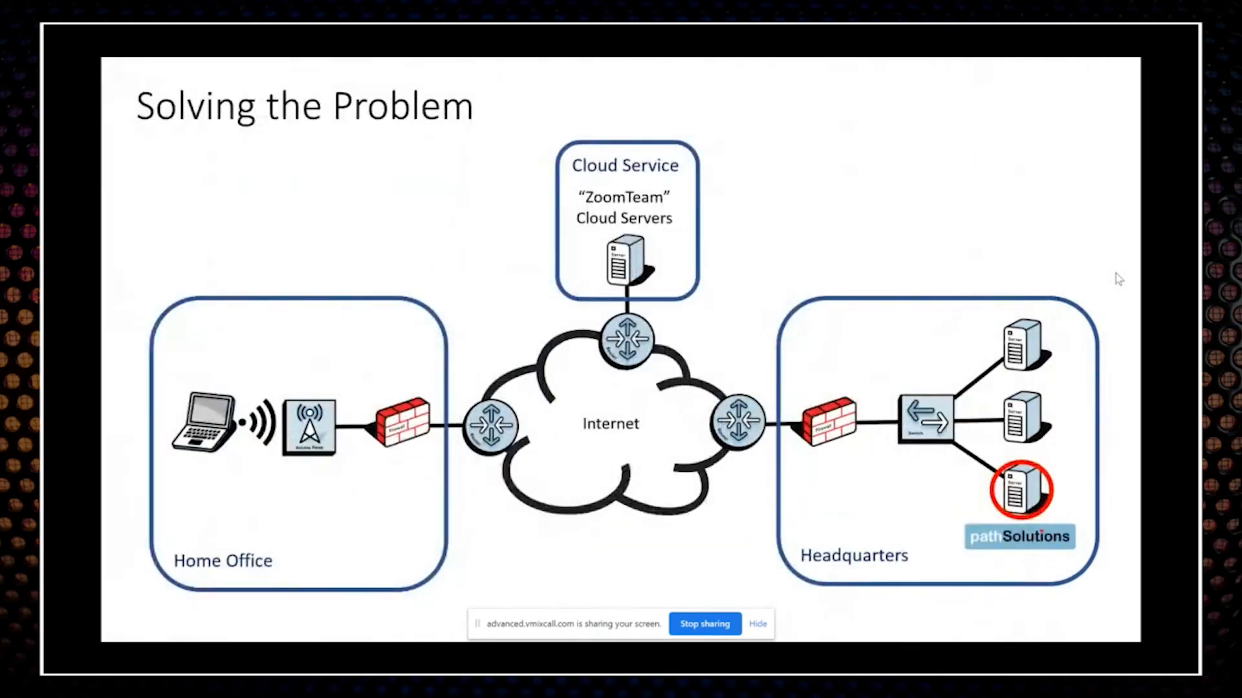